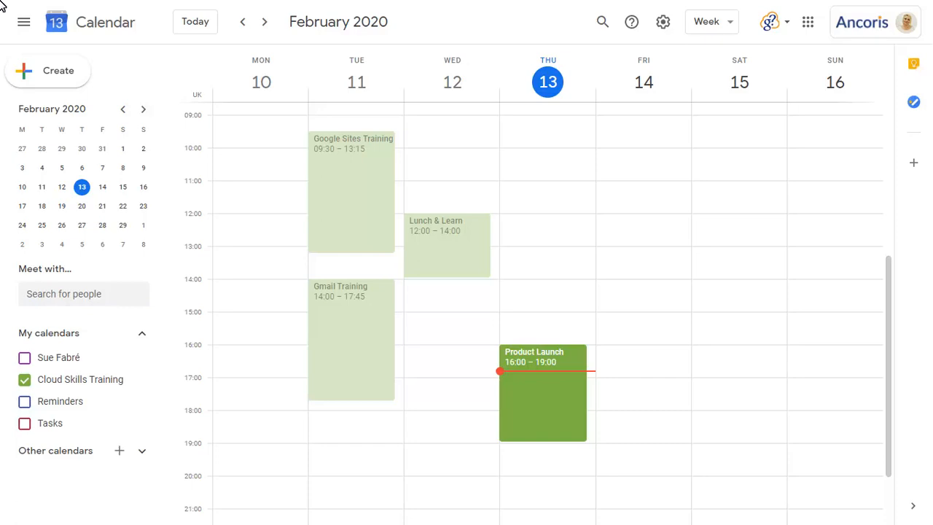
{"action": "mouse_move", "coordinate": [548, 406]}
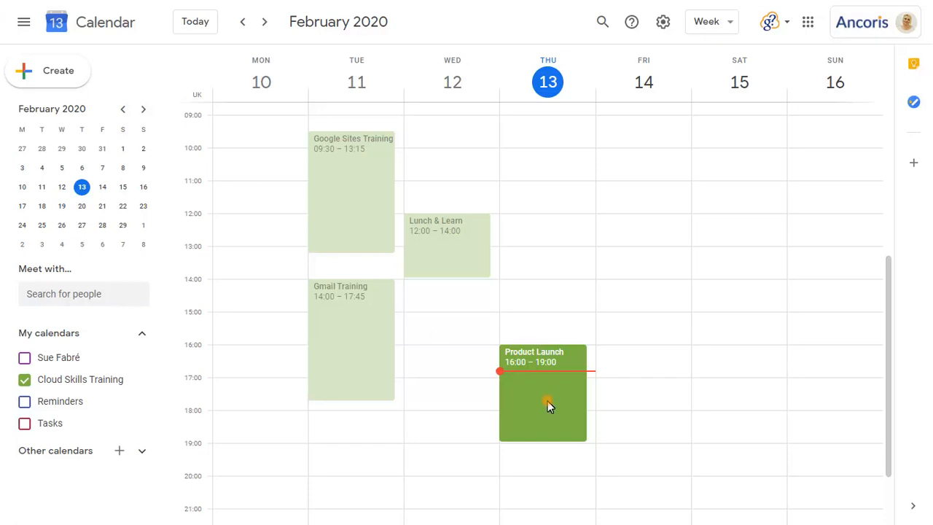
- Open the Thursday 13 Product Launch event and launch its Hangouts Meet link
{"action": "left_click", "coordinate": [543, 404]}
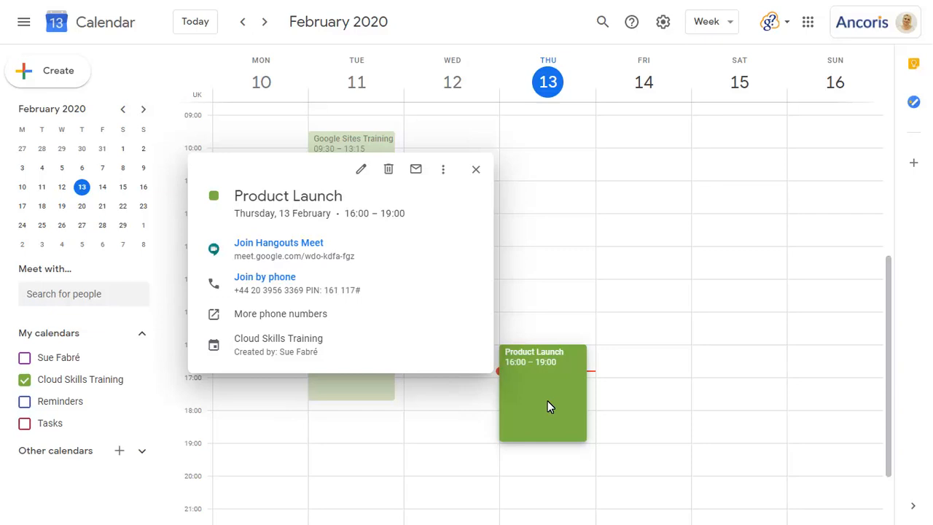
{"action": "left_click", "coordinate": [279, 242]}
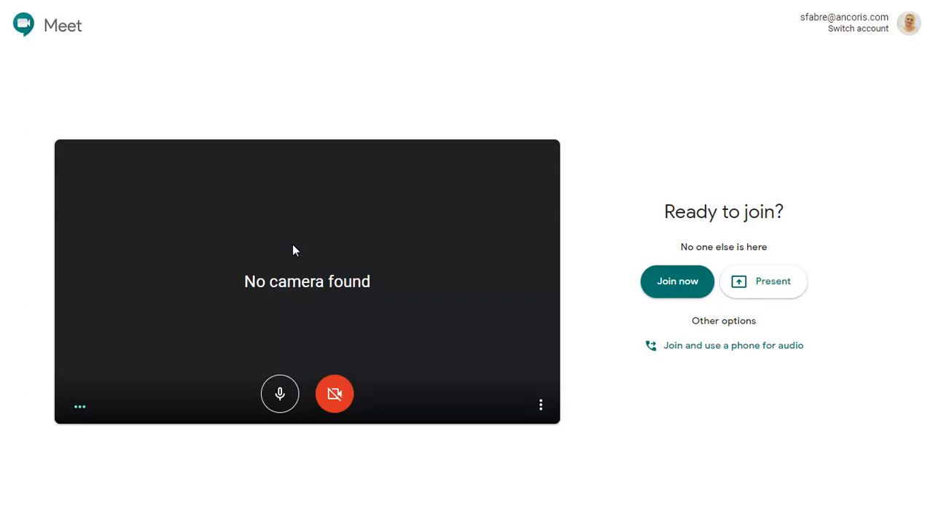
{"action": "mouse_move", "coordinate": [677, 291]}
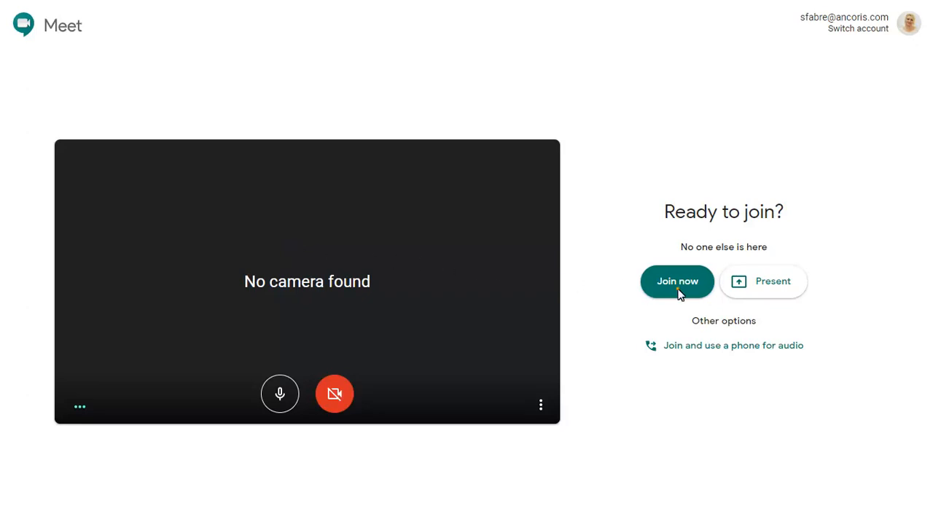
- Join the call and switch its audio to 'Use a phone for audio' from the options menu
{"action": "left_click", "coordinate": [676, 281]}
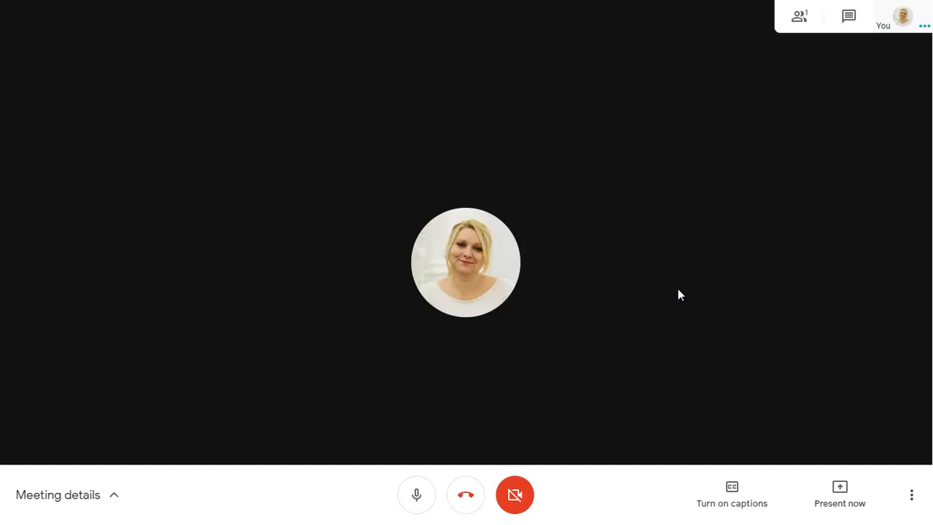
{"action": "left_click", "coordinate": [911, 494]}
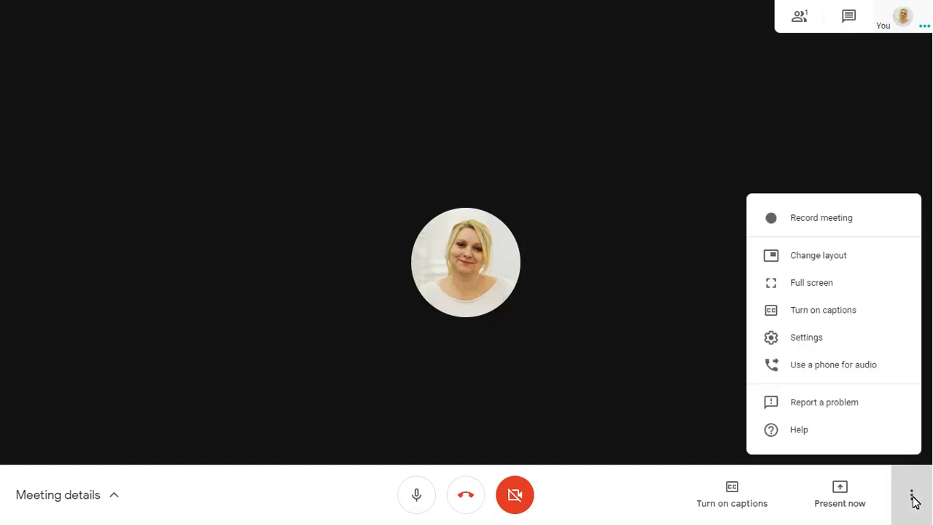
{"action": "mouse_move", "coordinate": [827, 370]}
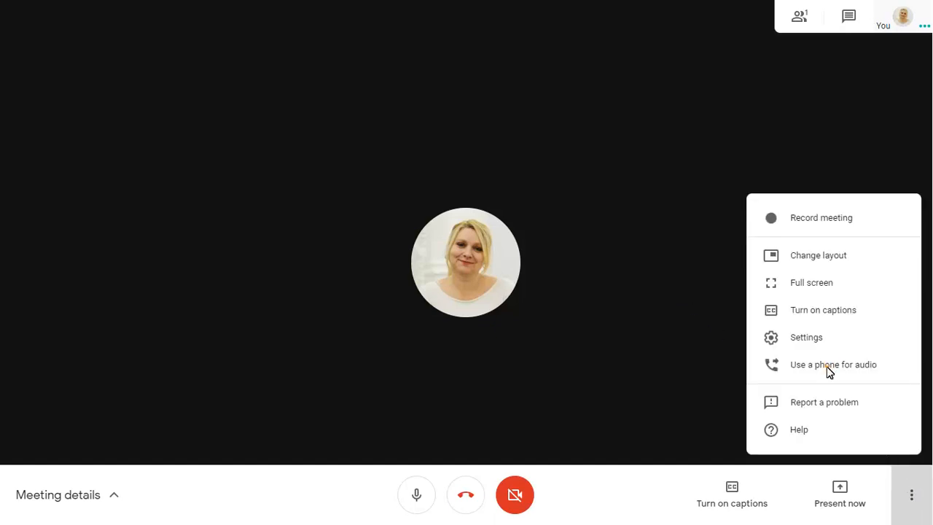
{"action": "left_click", "coordinate": [832, 364]}
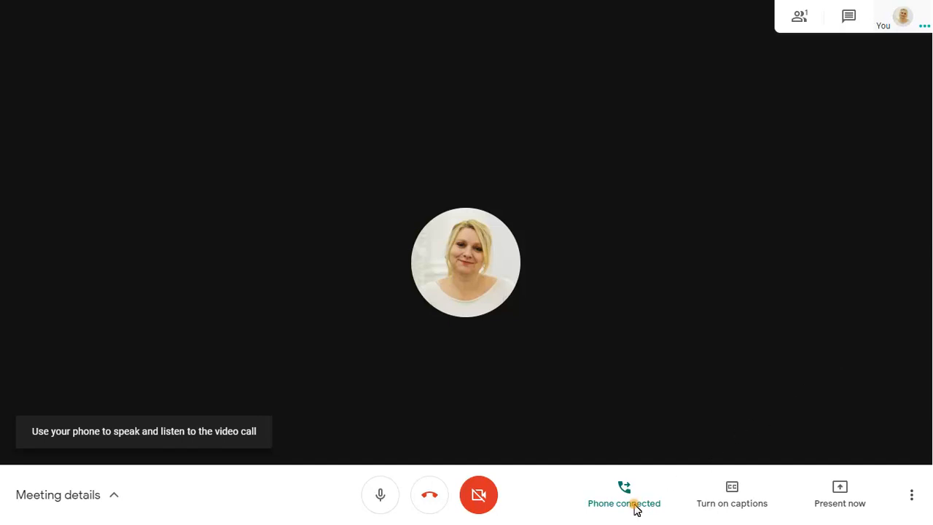
- Disconnect the connected phone audio, then hang up to leave the call
{"action": "left_click", "coordinate": [623, 494]}
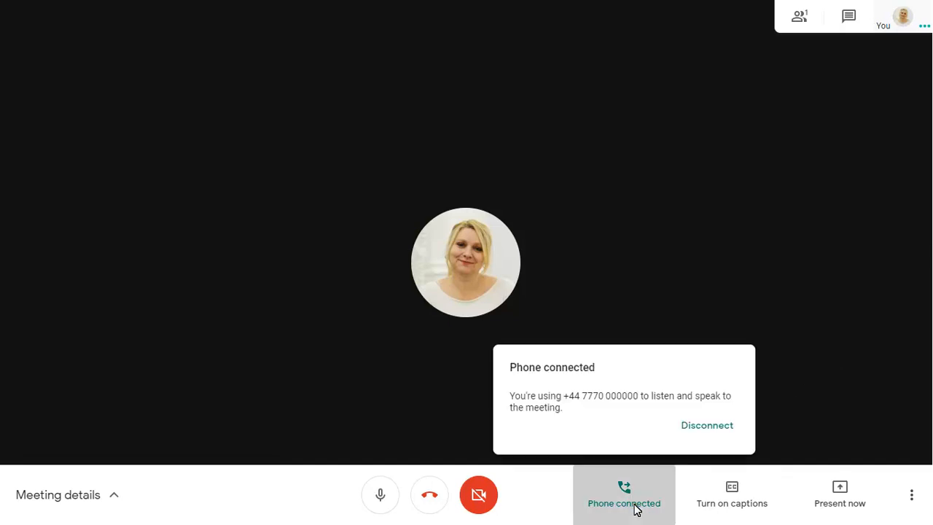
{"action": "left_click", "coordinate": [706, 425]}
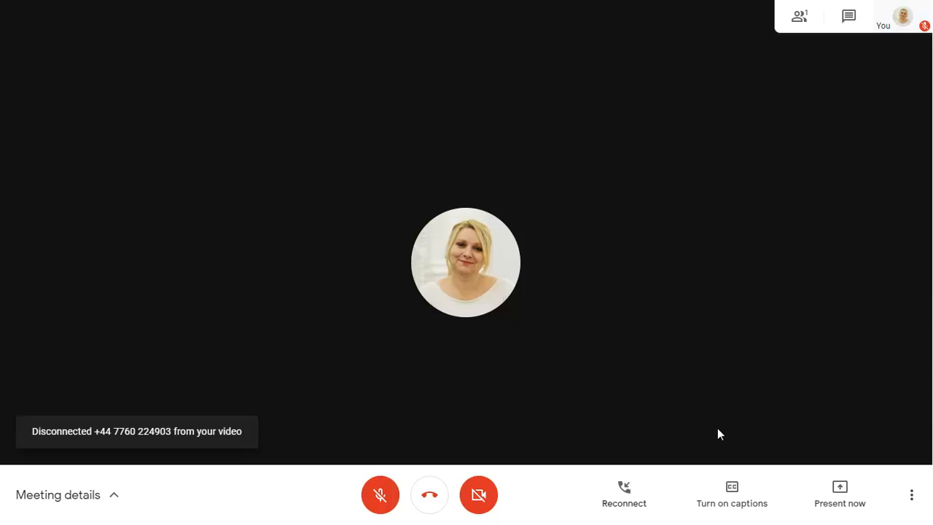
{"action": "left_click", "coordinate": [428, 494]}
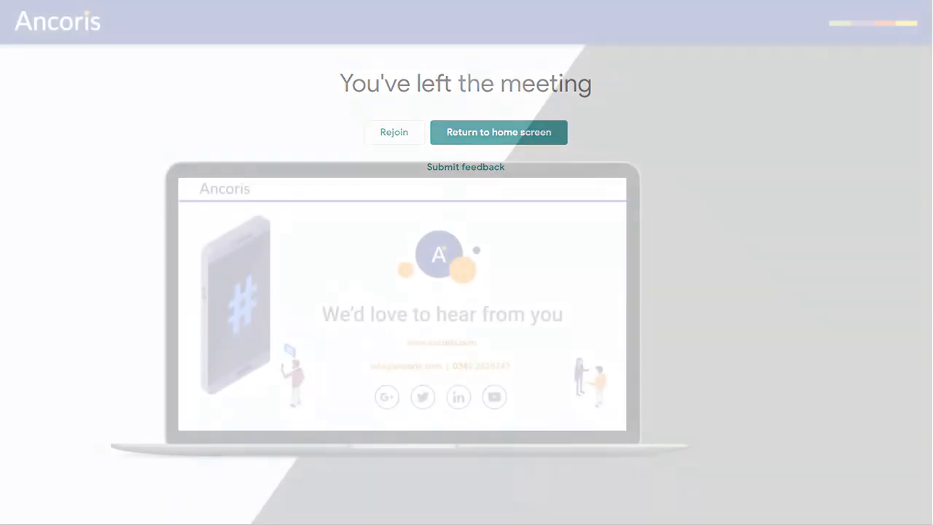
{"action": "left_click", "coordinate": [498, 132]}
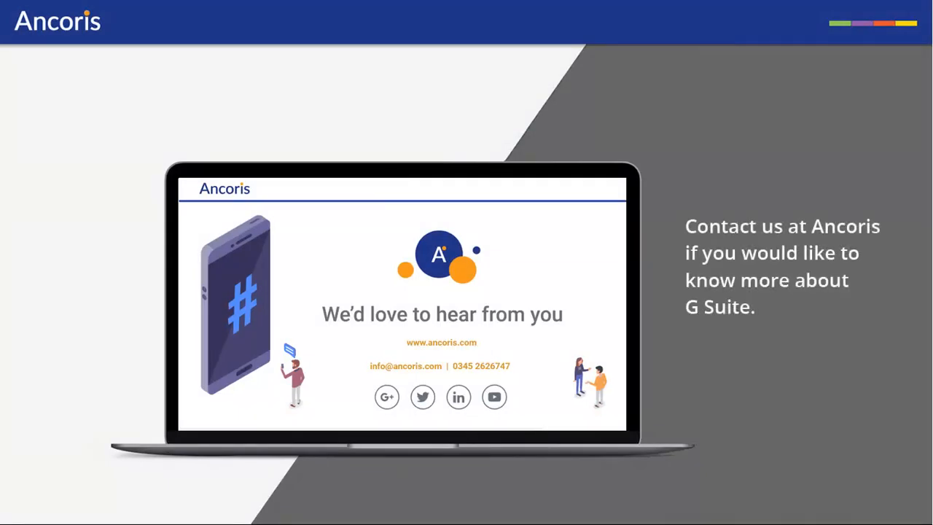